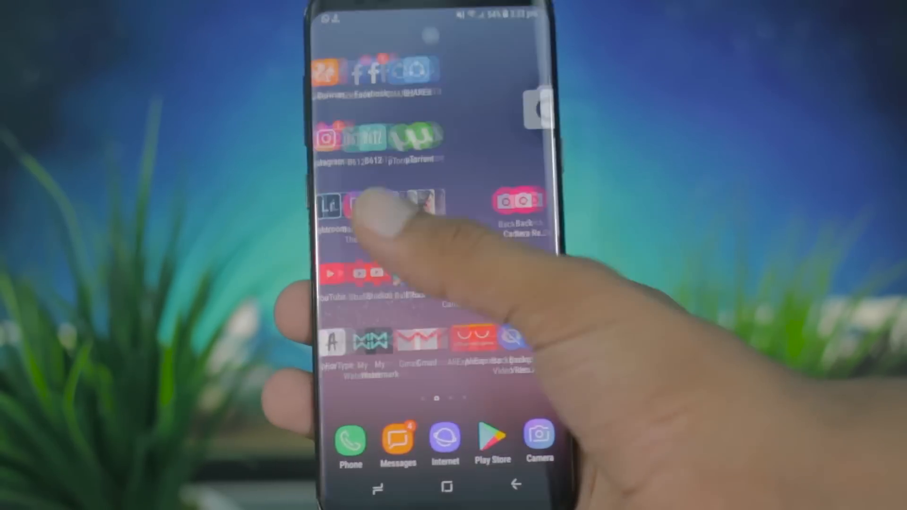
Step: Swipe to the home page with the Samsung and Google folders and My Files
scroll("down", 3)
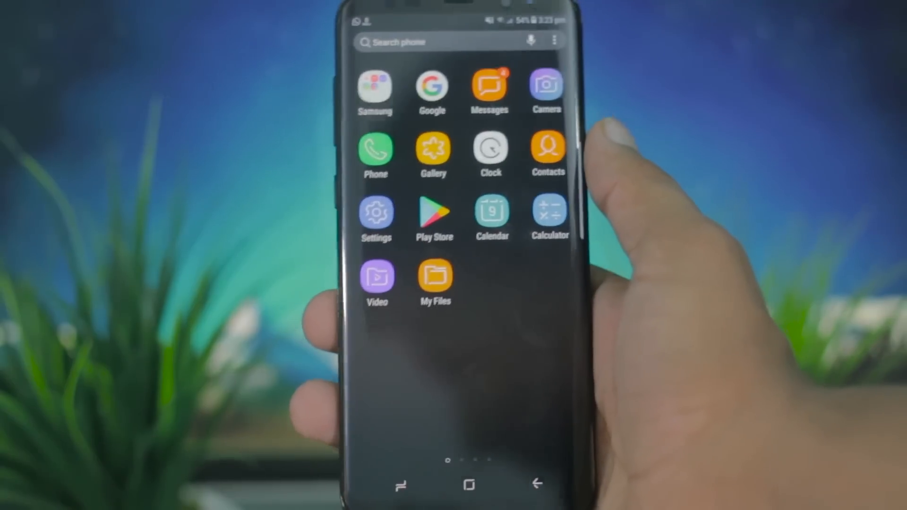
scroll("left", 3)
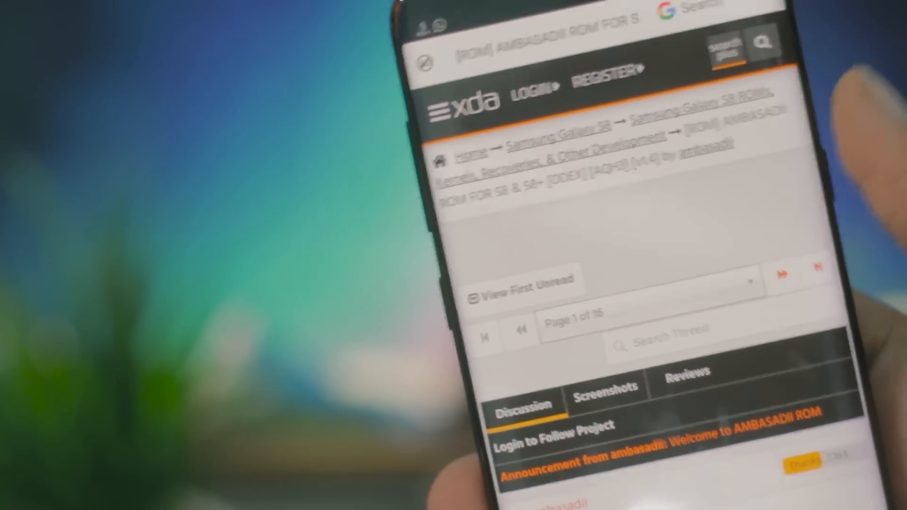
scroll("down", 3)
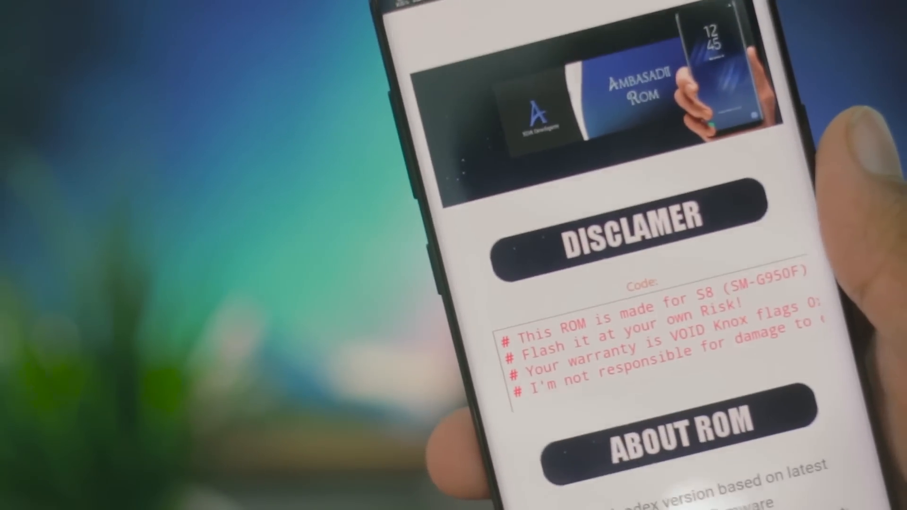
scroll("down", 3)
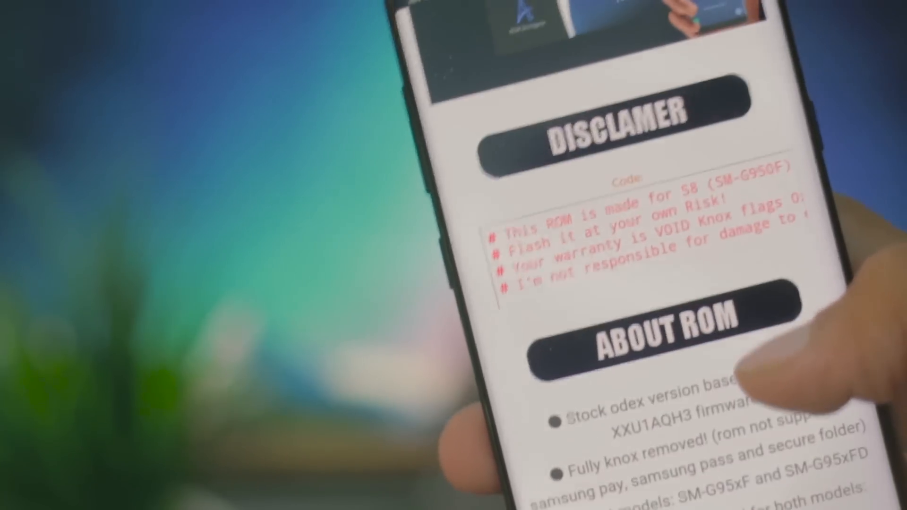
scroll("down", 3)
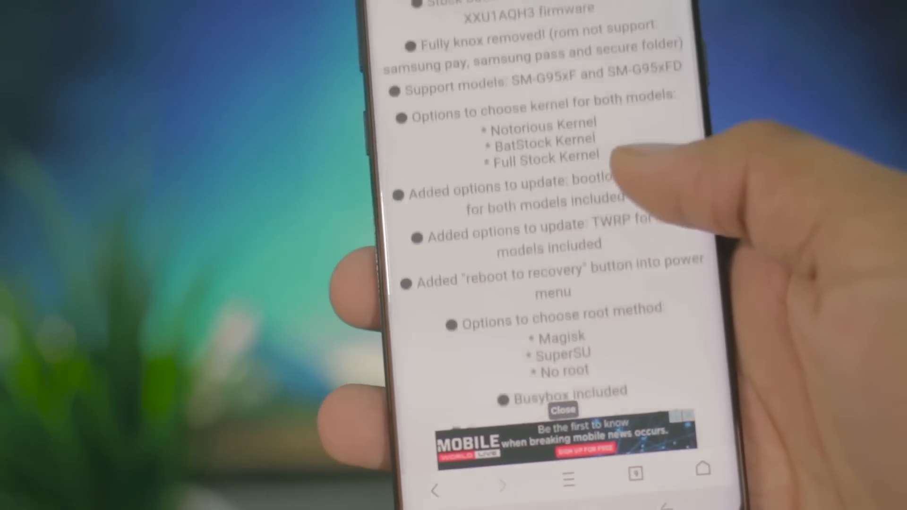
scroll("down", 3)
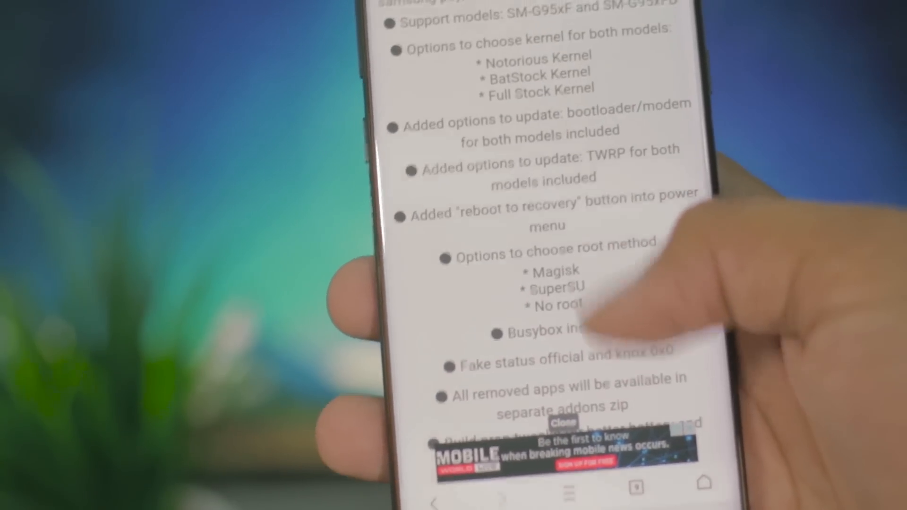
scroll("down", 3)
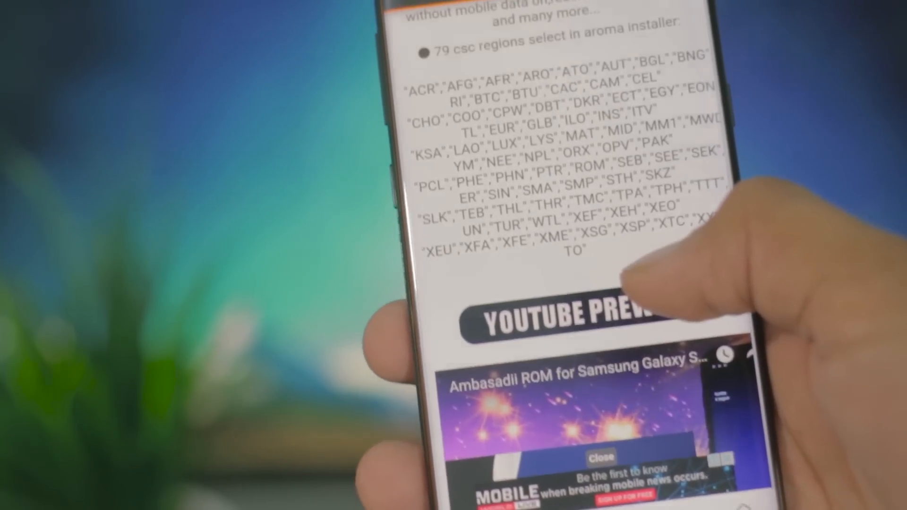
scroll("down", 3)
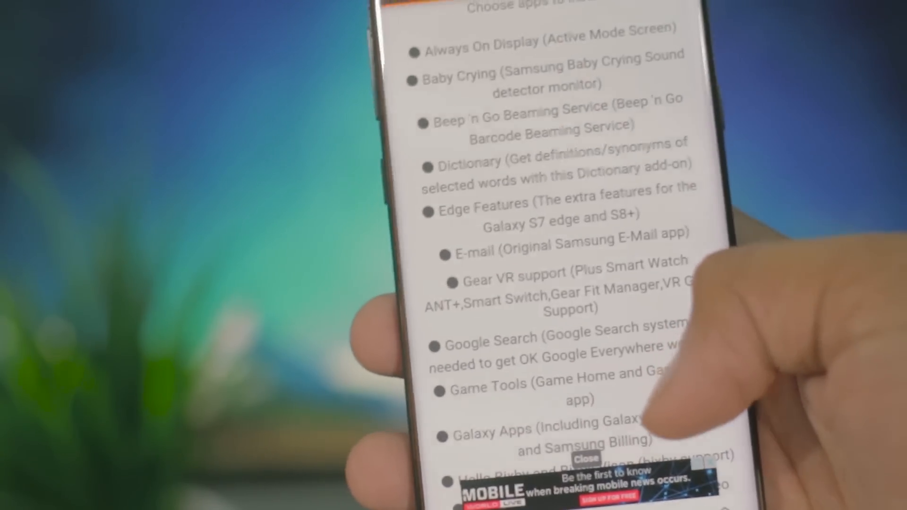
scroll("down", 3)
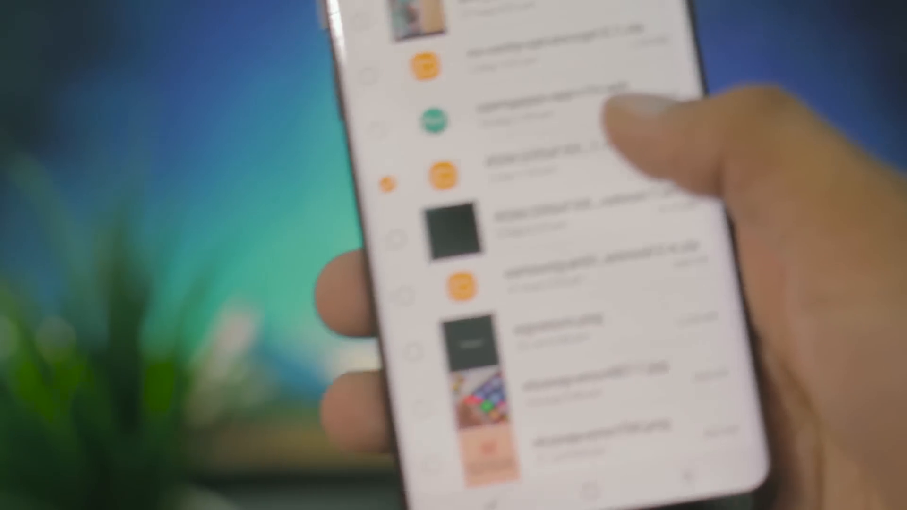
Step: Select the 2.51 GB ROM.G95xF...FULL.zip among the downloaded files
left_click(434, 155)
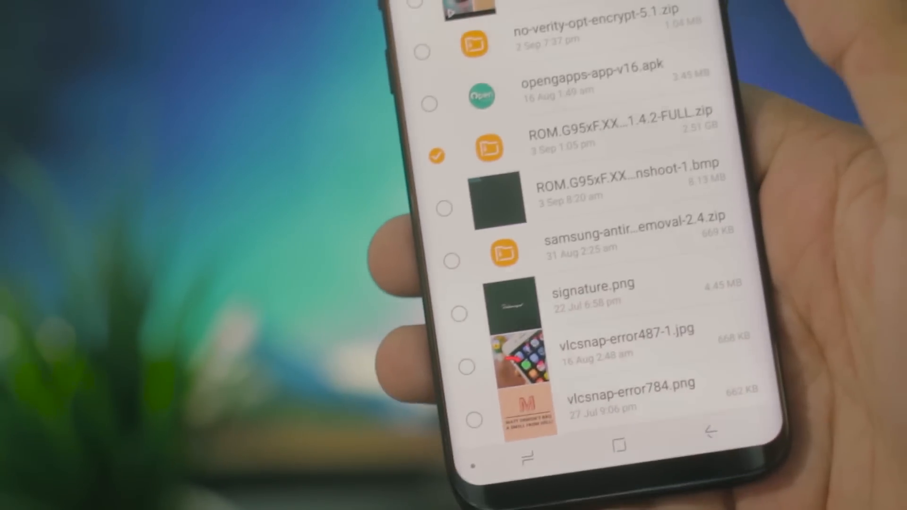
scroll("down", 3)
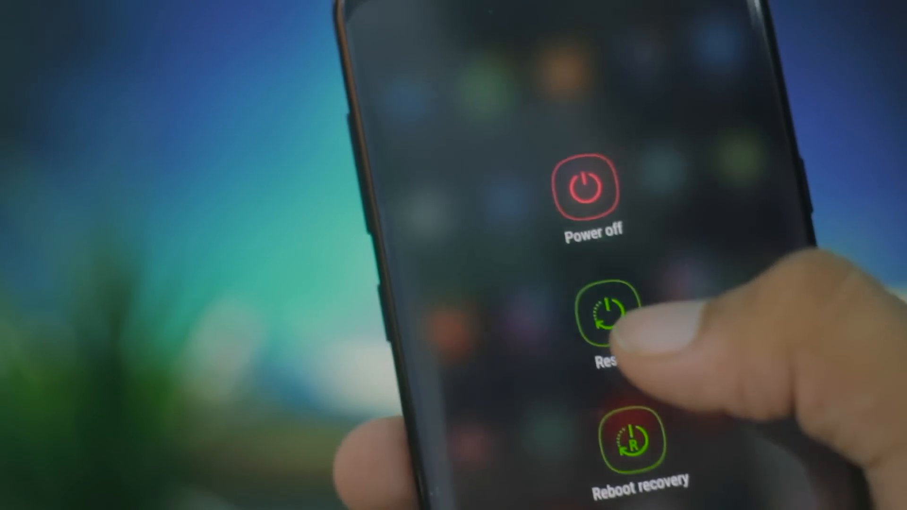
Step: Restart the phone from the power menu, confirming the reboot
left_click(604, 306)
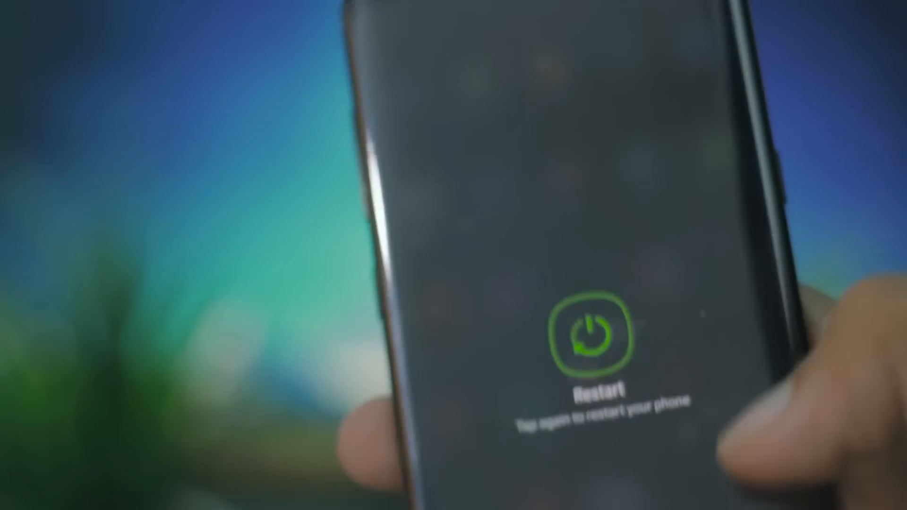
left_click(585, 335)
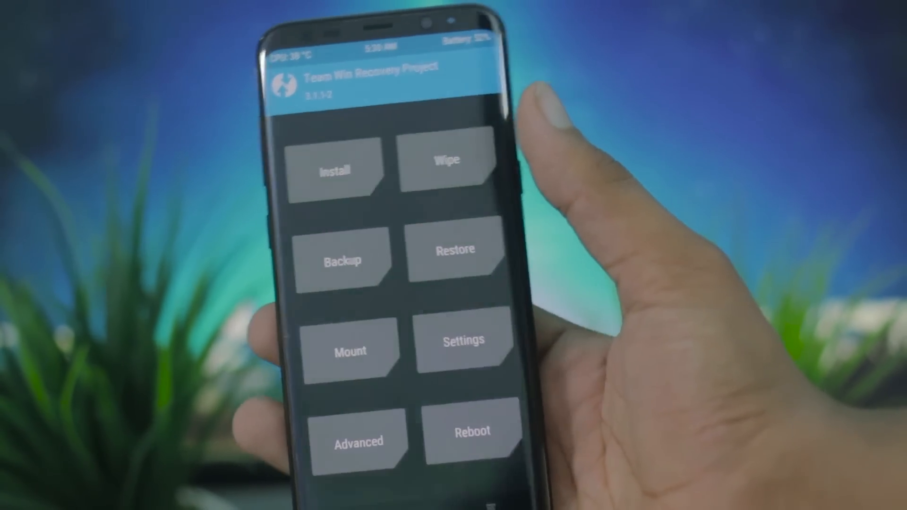
Step: Wipe the Dalvik/ART Cache, system and Data partitions via Advanced Wipe
left_click(446, 169)
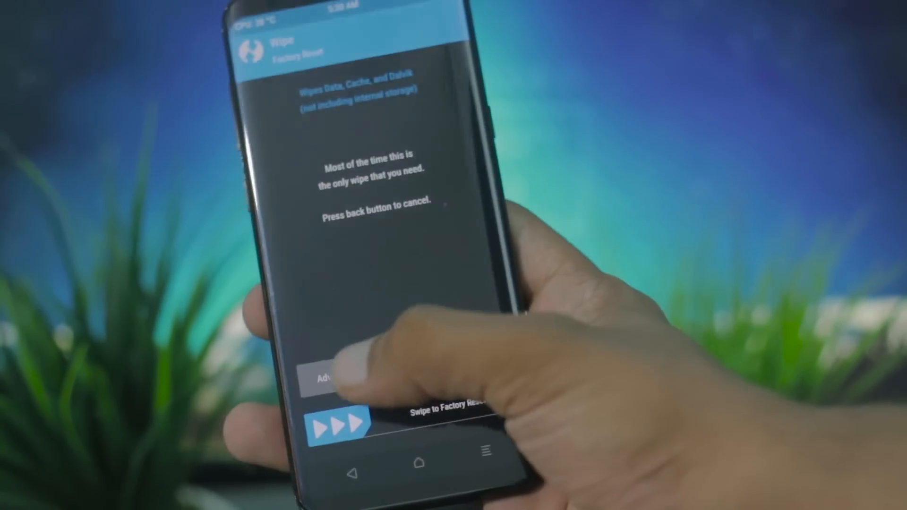
left_click(326, 379)
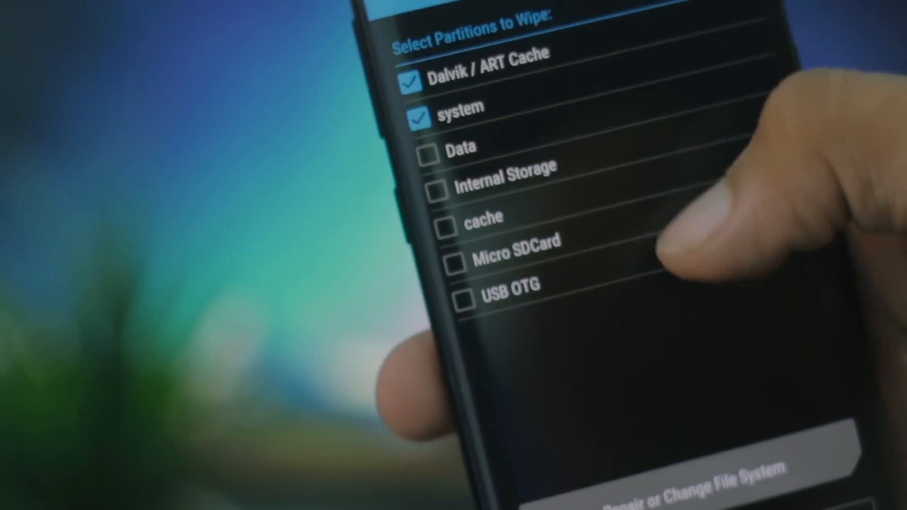
left_click(430, 152)
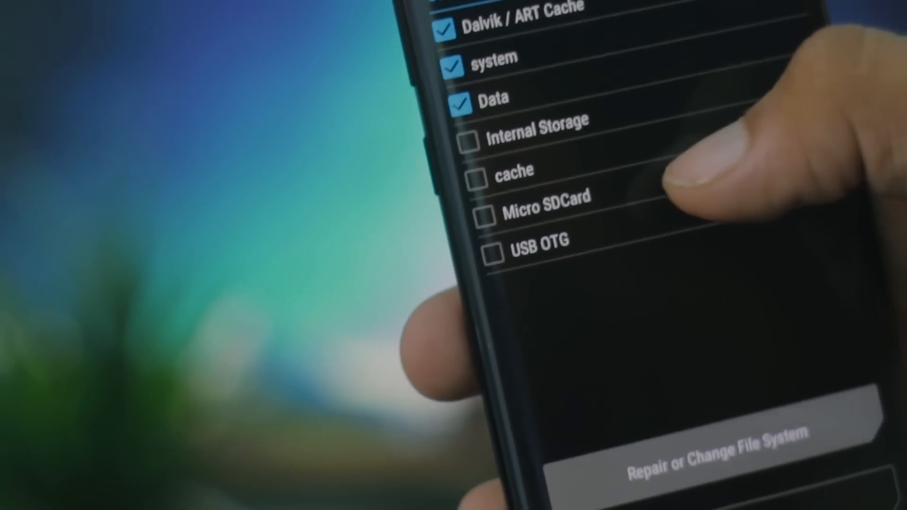
left_click(475, 180)
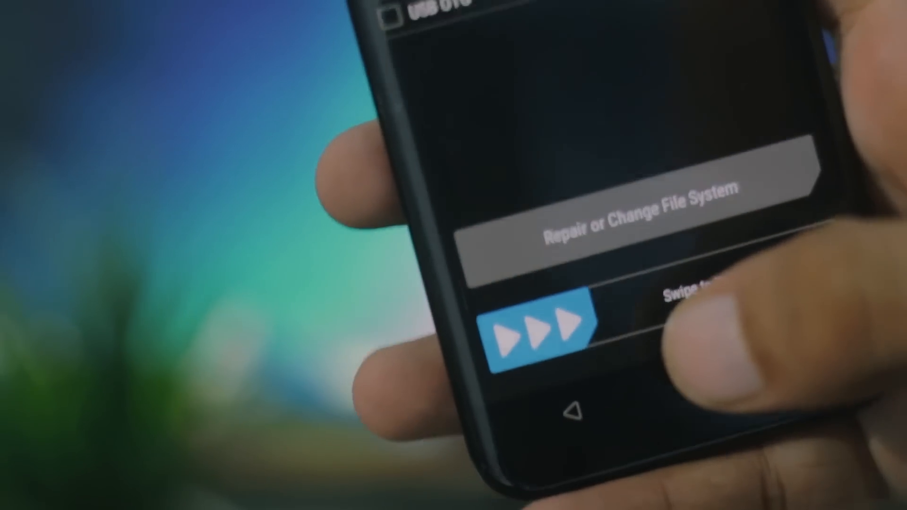
left_click_drag(532, 324, 706, 284)
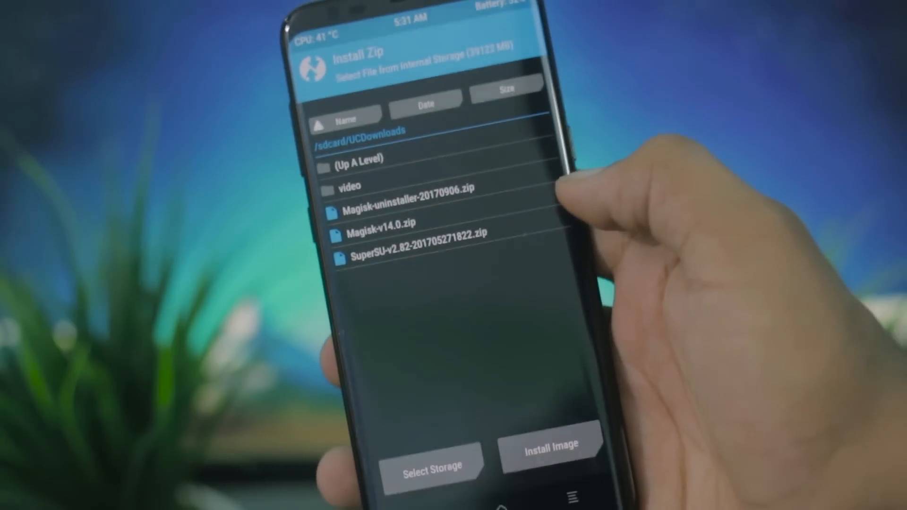
Step: Queue ROM.G95xF.XXU1AQH3-v1.4.2-FULL.zip from /external_sd for flashing
left_click(434, 466)
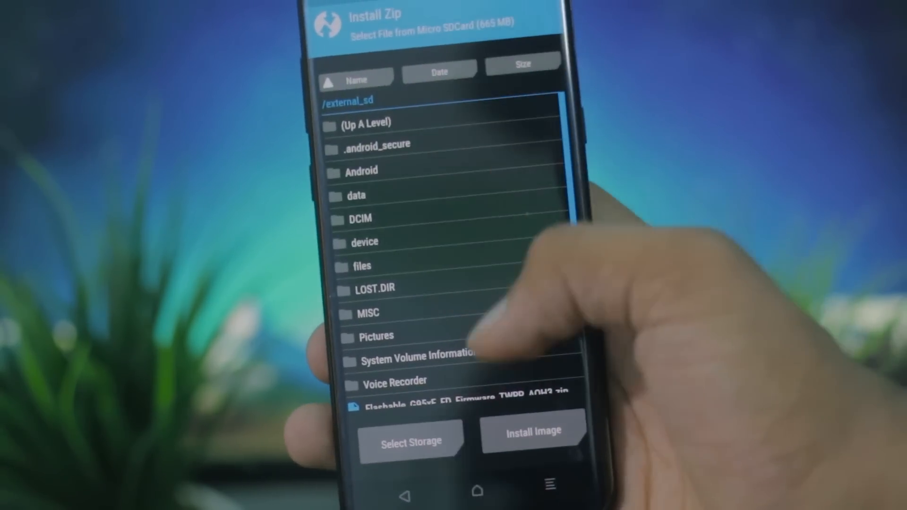
scroll("down", 3)
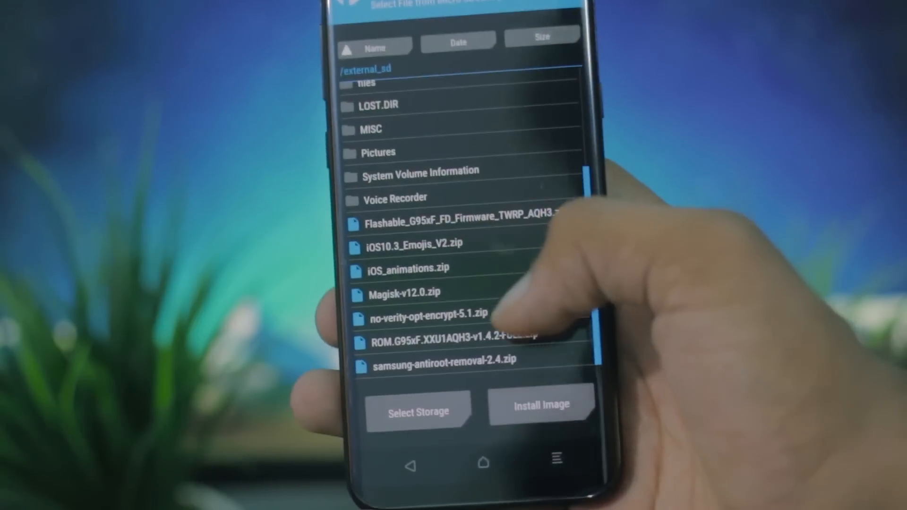
left_click(445, 339)
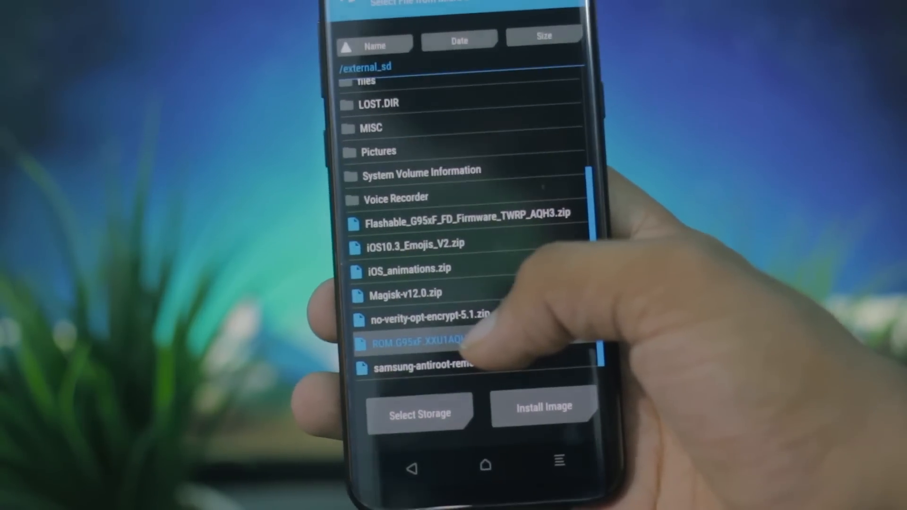
left_click(417, 341)
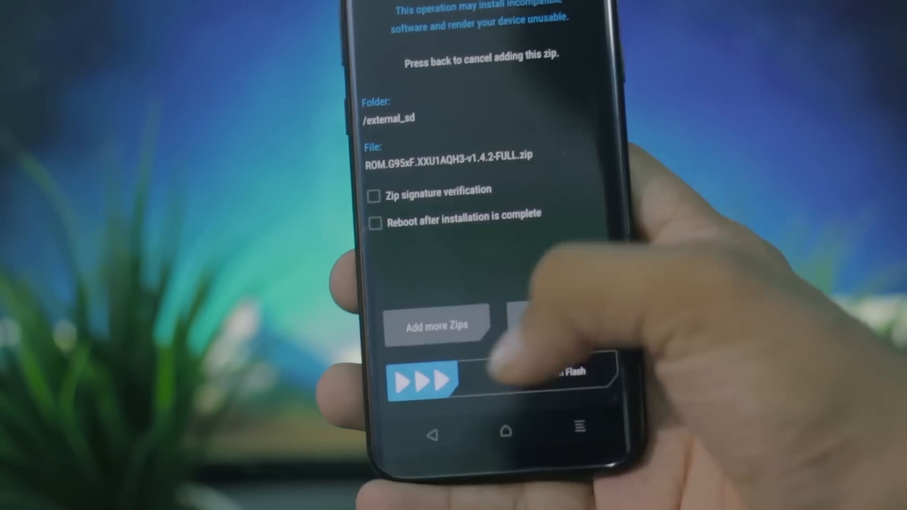
Step: Confirm flashing the ROM zip and let the Aroma installer load
left_click_drag(422, 381, 566, 381)
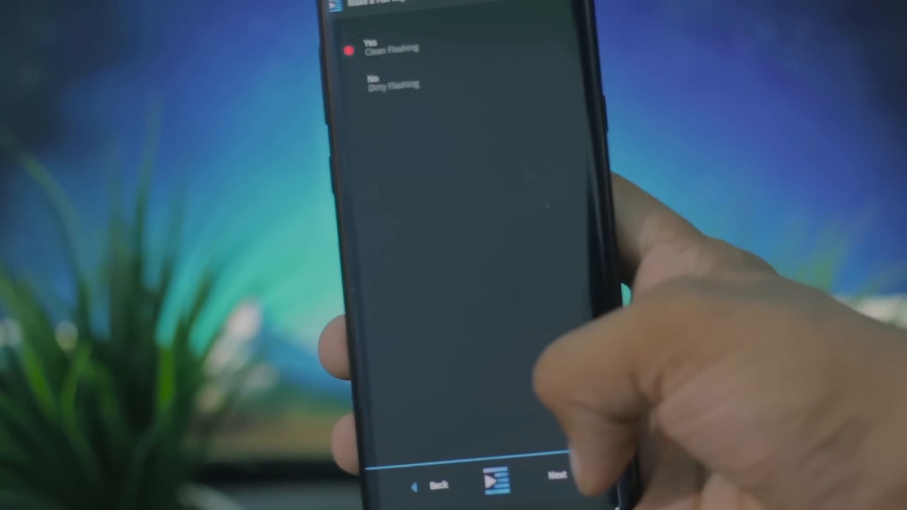
Step: Choose clean flash, Notorious Kernel, firmware update, MagiskSU root and BTU United Kingdom region
left_click(557, 485)
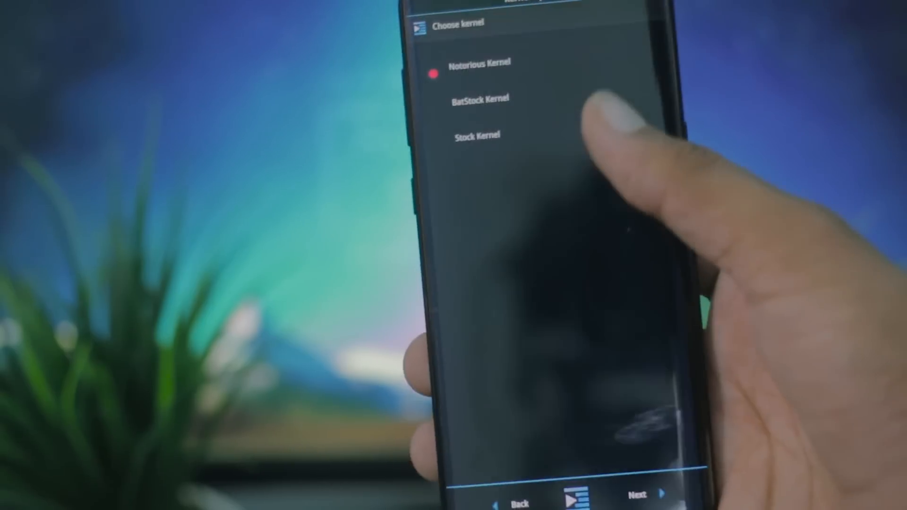
left_click(479, 99)
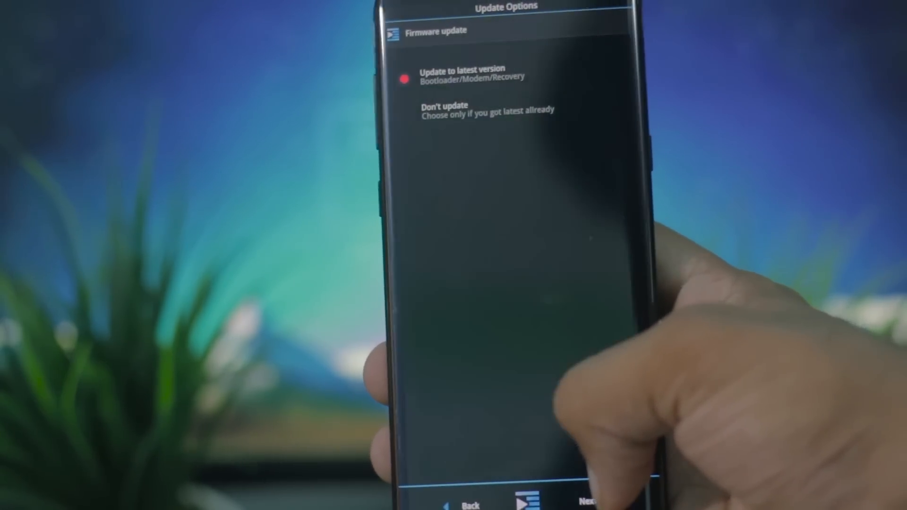
left_click(585, 501)
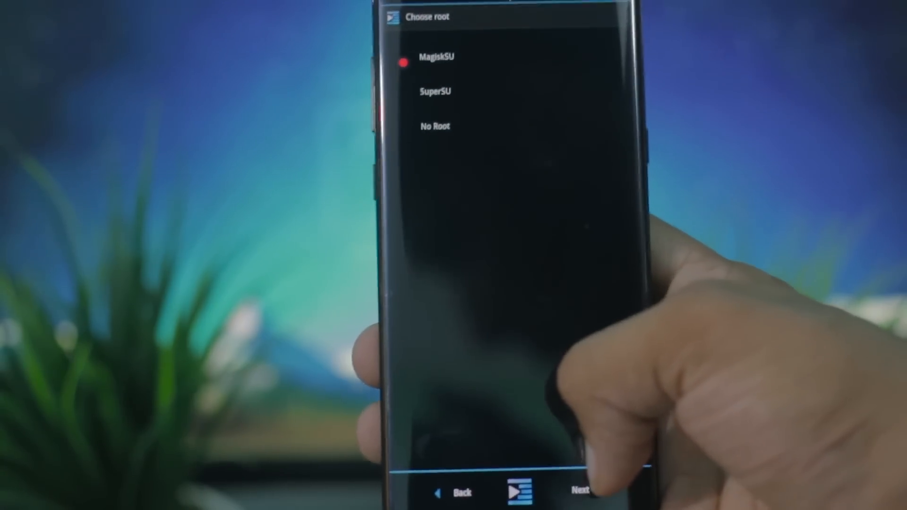
left_click(583, 491)
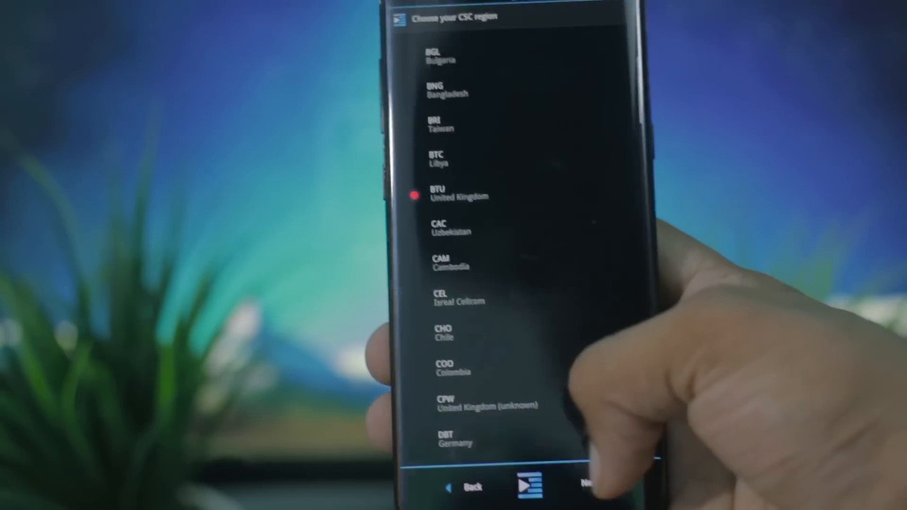
left_click(586, 482)
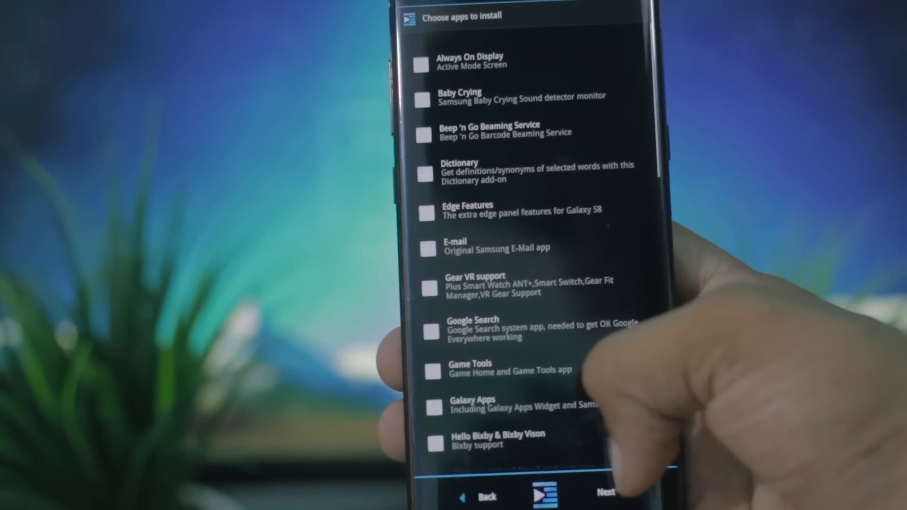
Step: Tick Dictionary and the other wanted add-on apps, then continue to Ready to Install
left_click(420, 65)
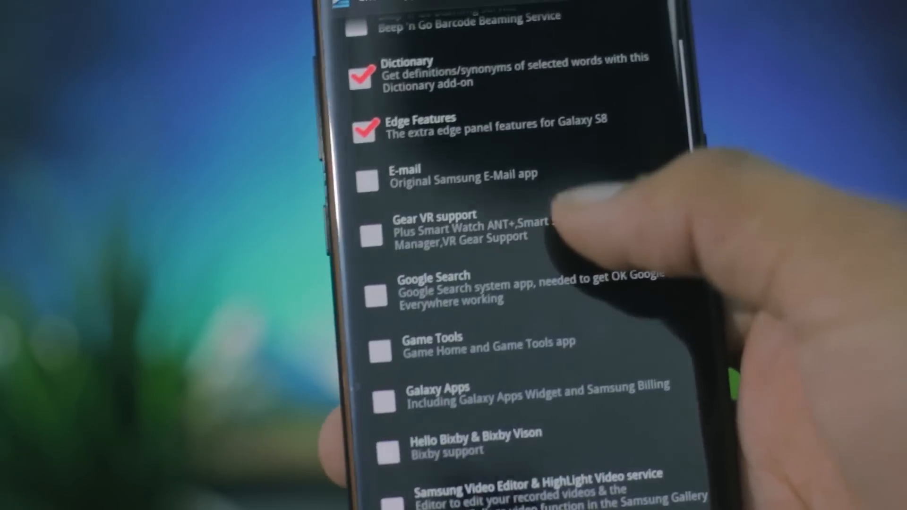
scroll("down", 3)
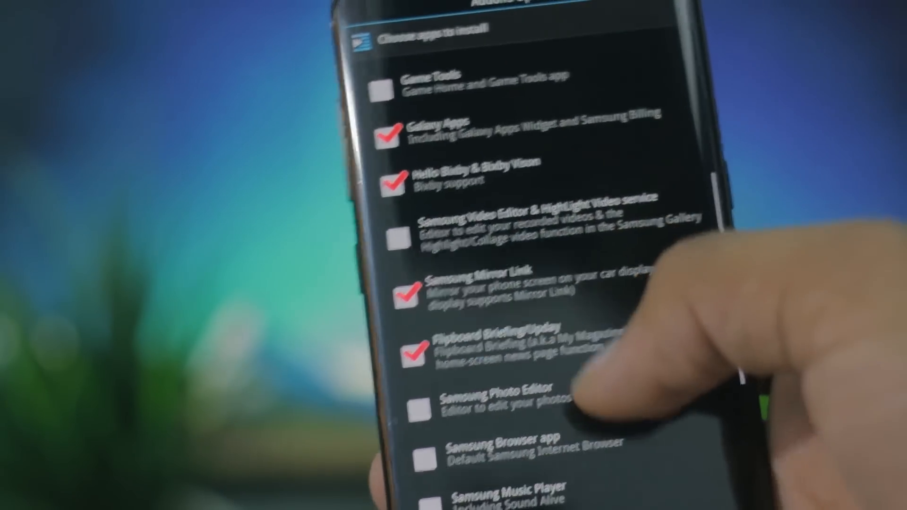
scroll("down", 3)
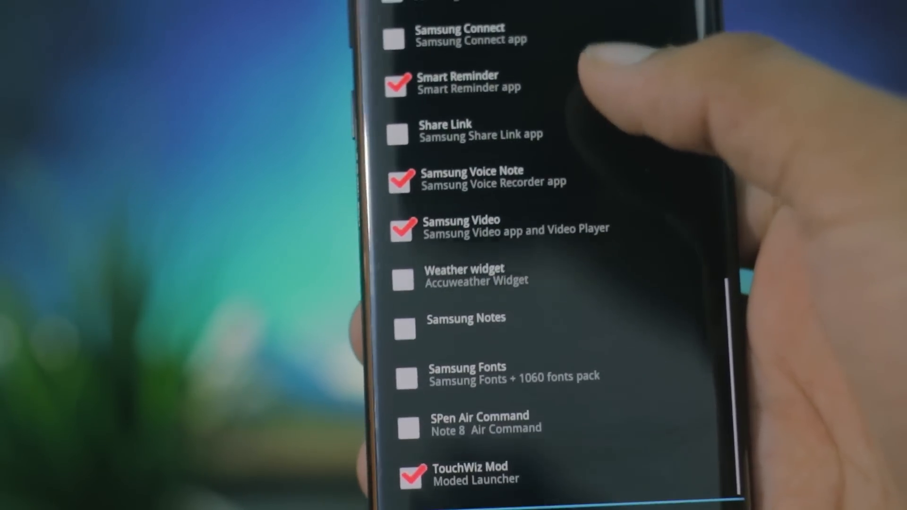
left_click(403, 279)
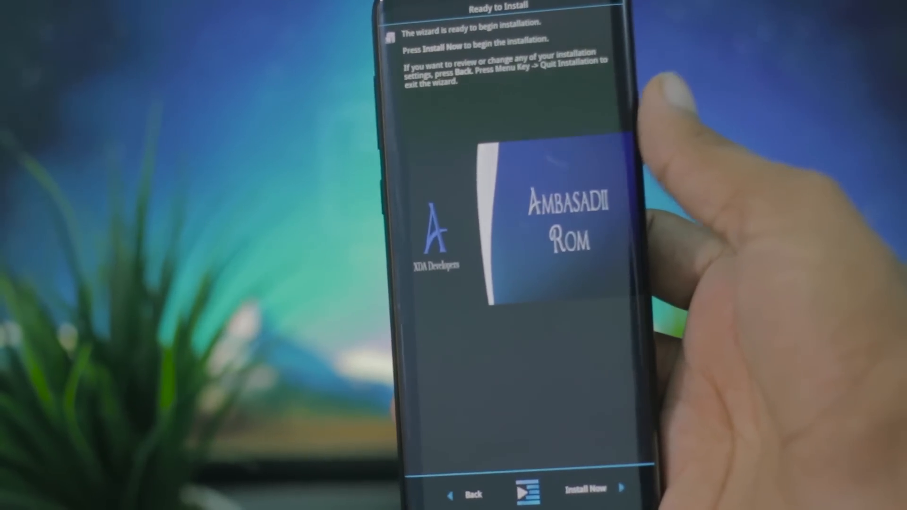
Step: Install the Ambasadii ROM and reboot into the modded TouchWiz home screen
left_click(589, 490)
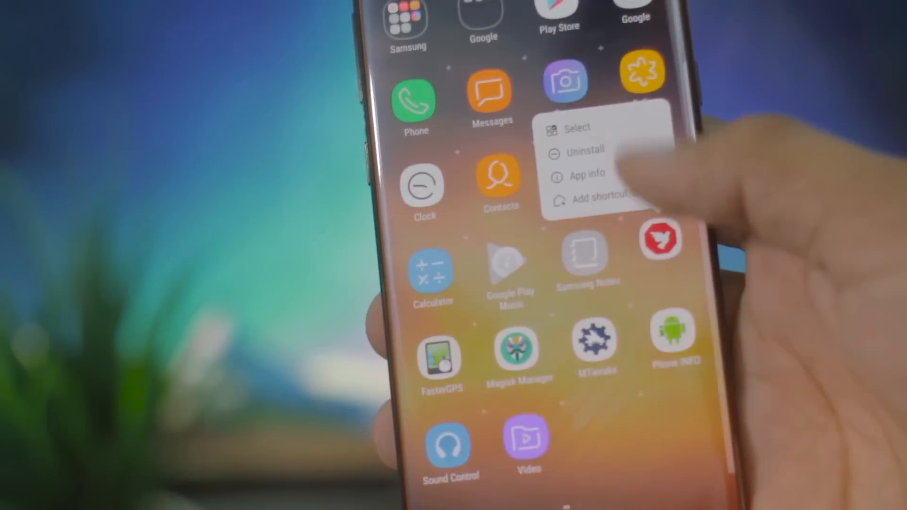
Step: Uninstall AdAway, then bring up Magisk Manager's offer to install Magisk-v14.0.zip
left_click(586, 151)
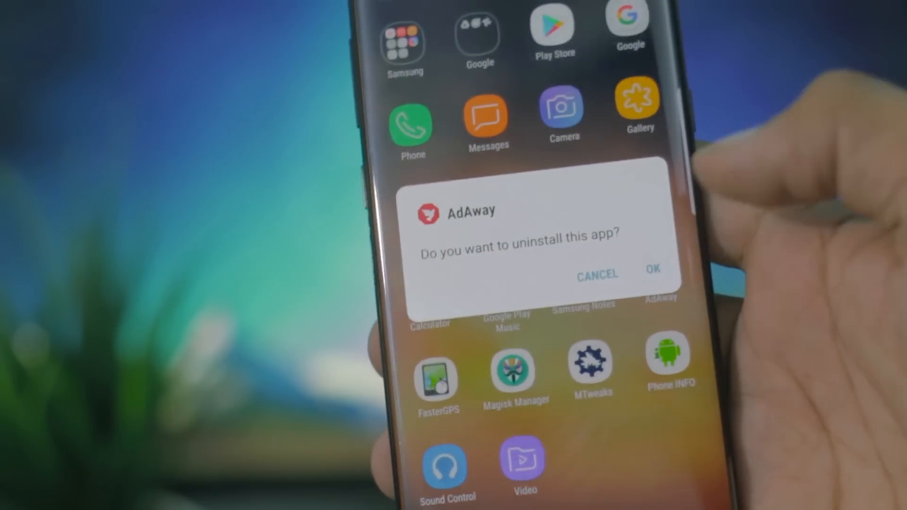
left_click(654, 269)
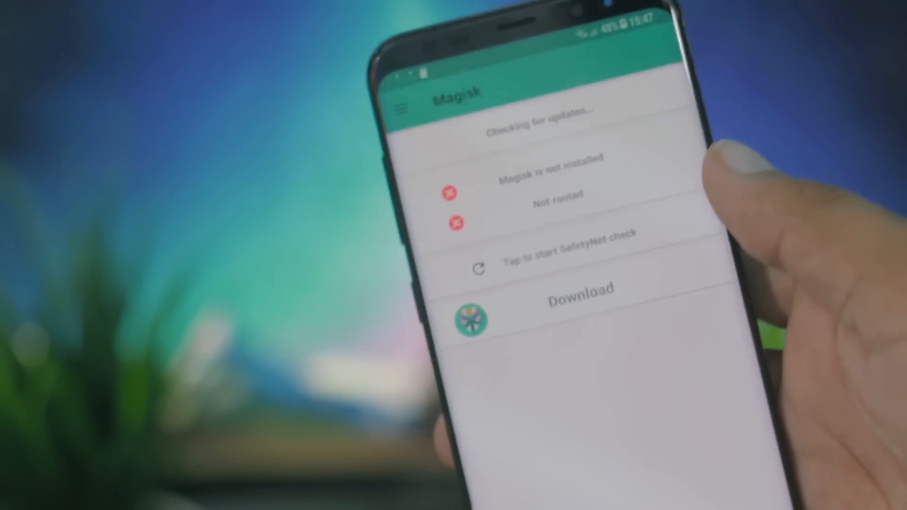
left_click(581, 289)
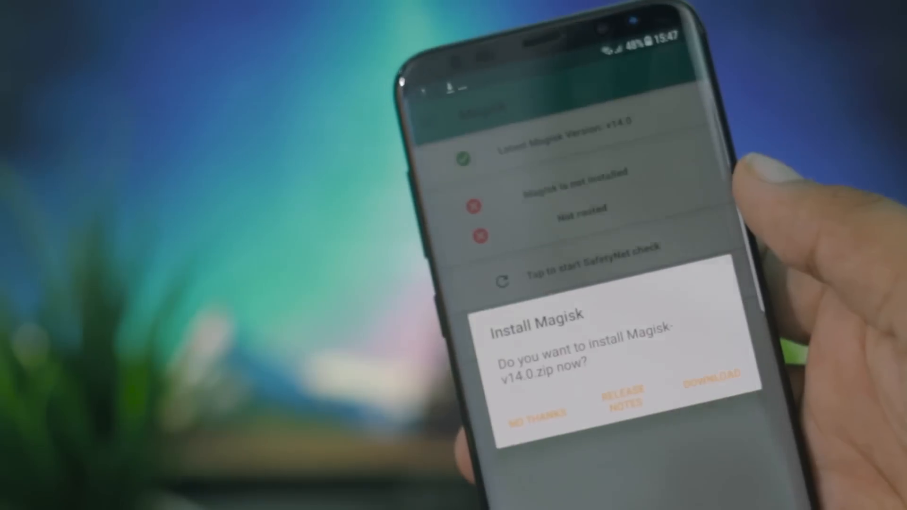